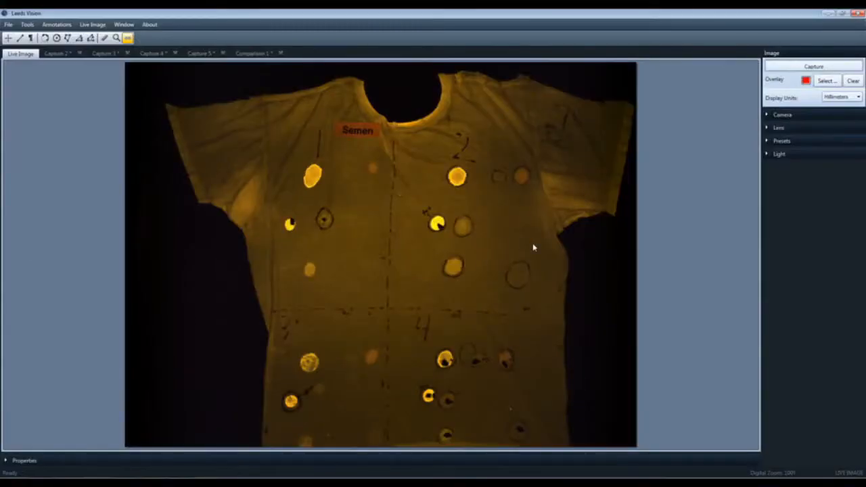
{"action": "mouse_move", "coordinate": [693, 242]}
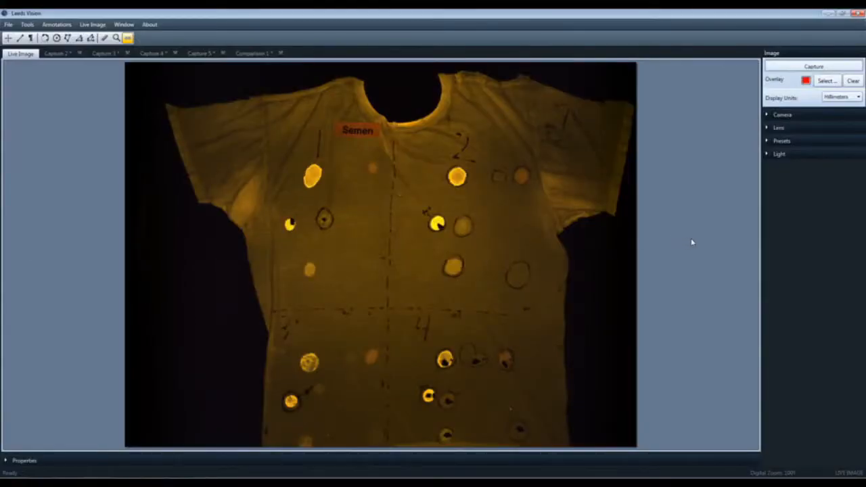
{"action": "mouse_move", "coordinate": [698, 245]}
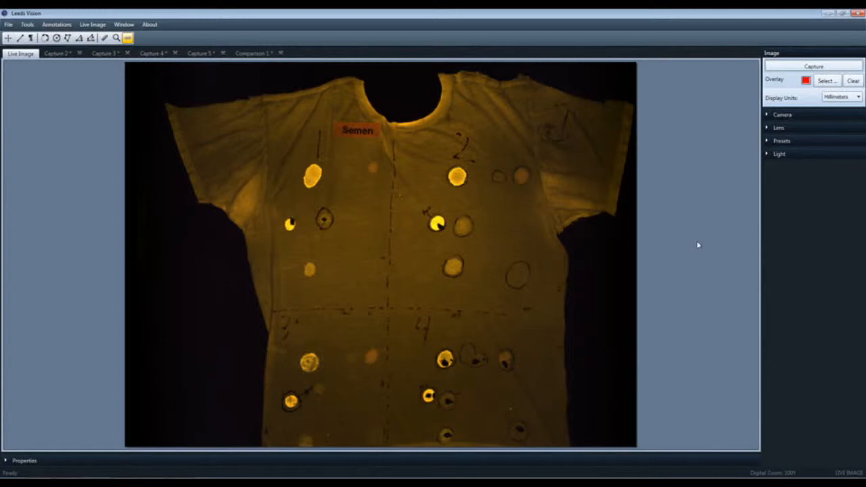
{"action": "mouse_move", "coordinate": [332, 267]}
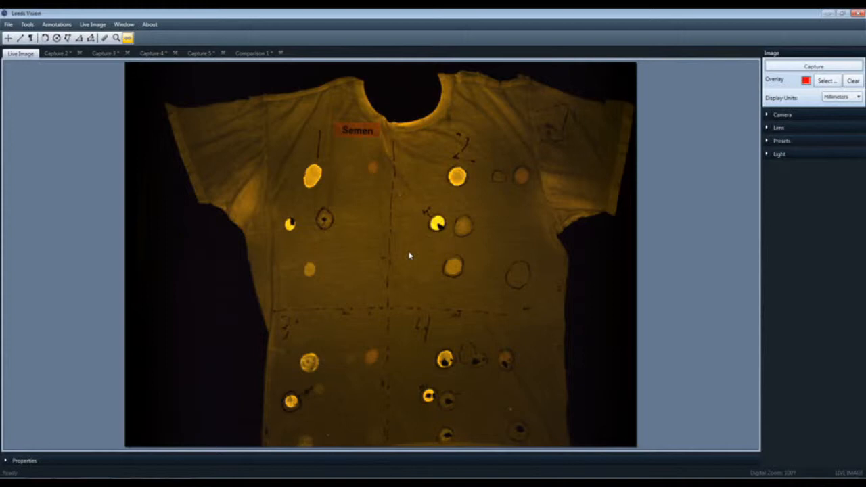
{"action": "mouse_move", "coordinate": [344, 192]}
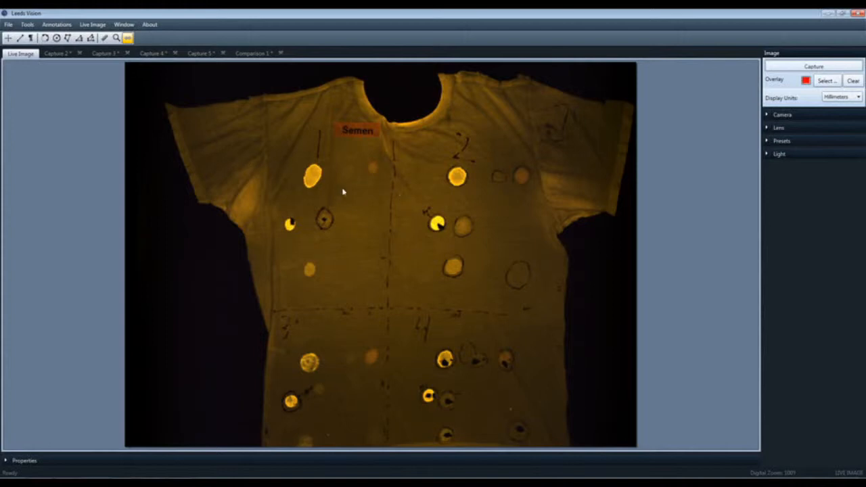
{"action": "mouse_move", "coordinate": [725, 162]}
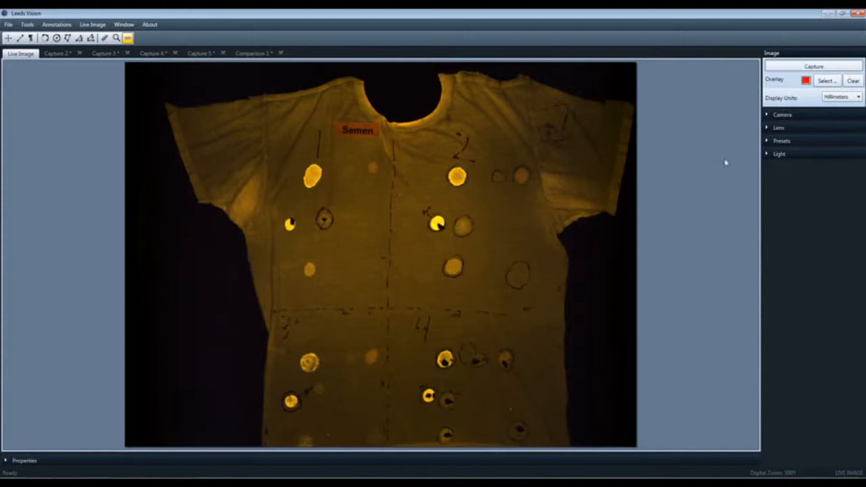
{"action": "mouse_move", "coordinate": [721, 203]}
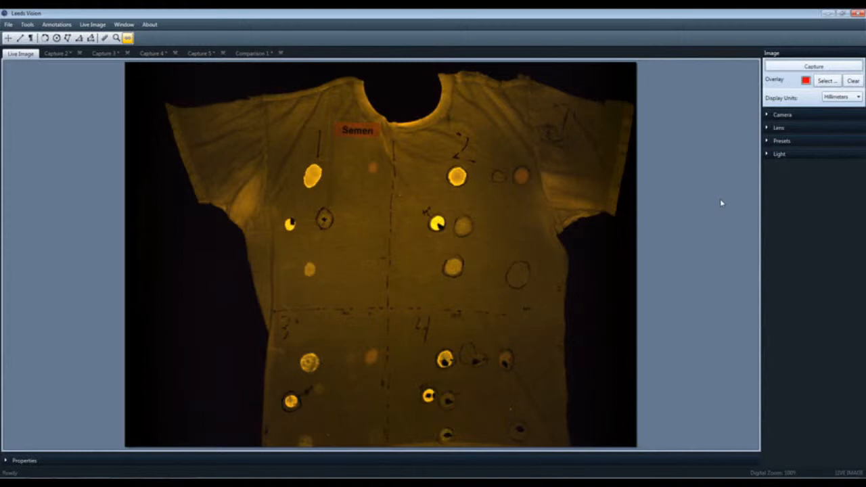
{"action": "mouse_move", "coordinate": [738, 184]}
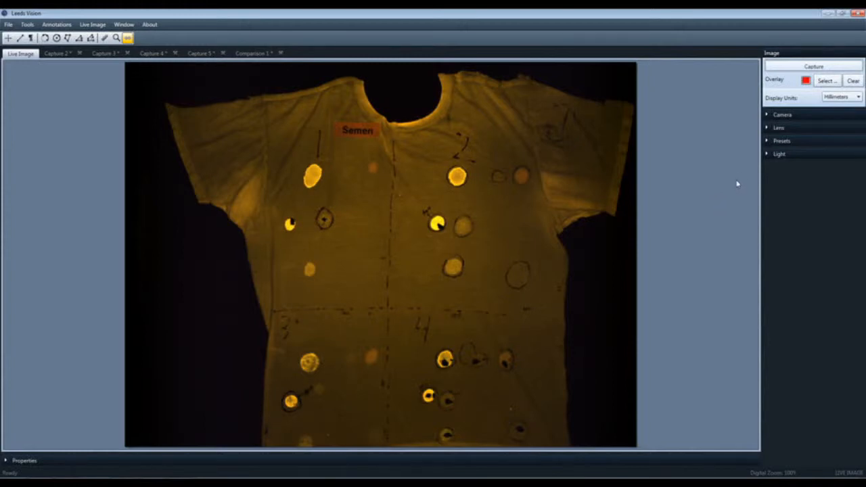
{"action": "mouse_move", "coordinate": [764, 170]}
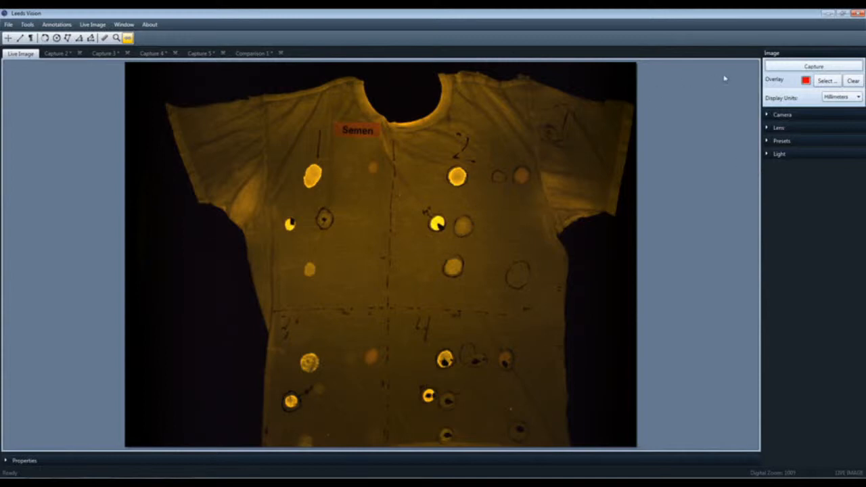
- Expand the Camera exposure/gain, Lens focus/aperture/zoom and Light filter/source sections in the Image panel
{"action": "left_click", "coordinate": [813, 66]}
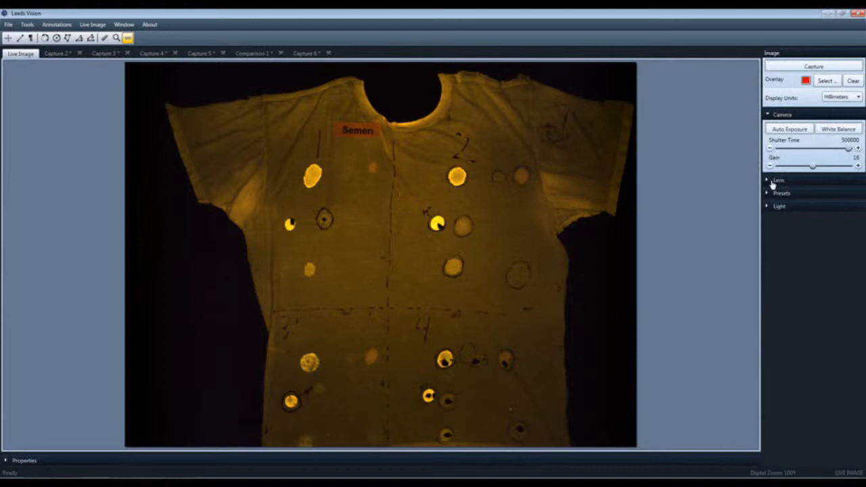
{"action": "left_click", "coordinate": [777, 180]}
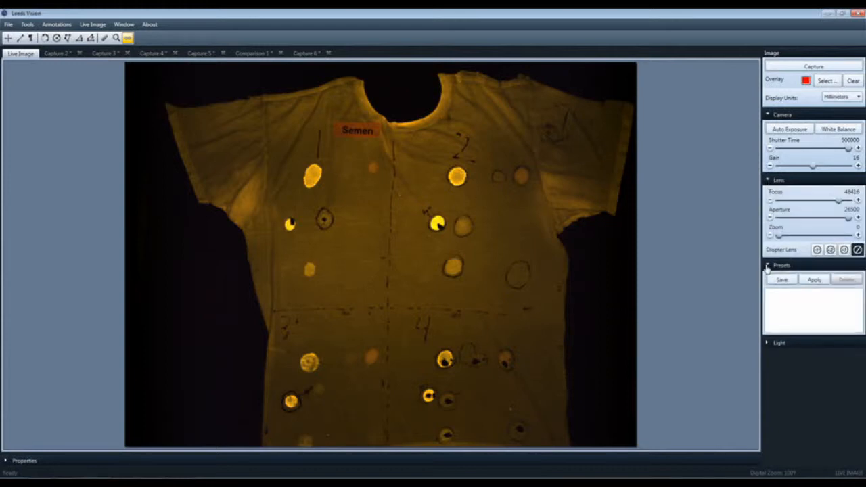
{"action": "left_click", "coordinate": [779, 342]}
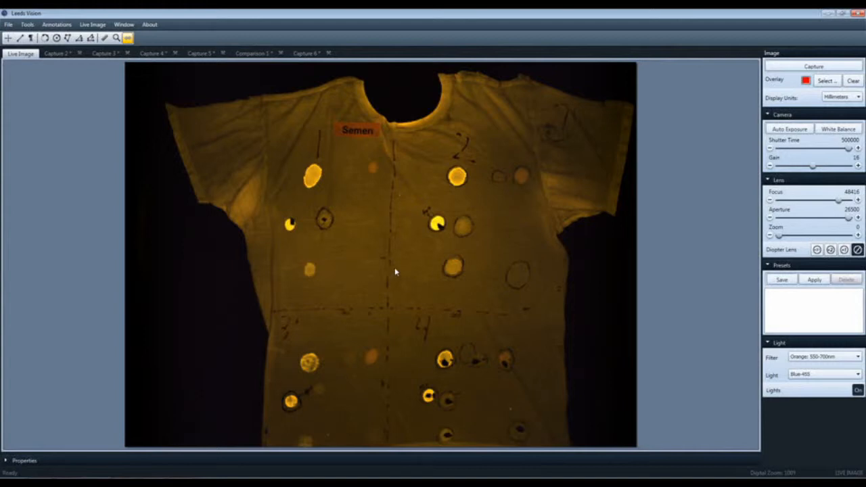
{"action": "mouse_move", "coordinate": [8, 38]}
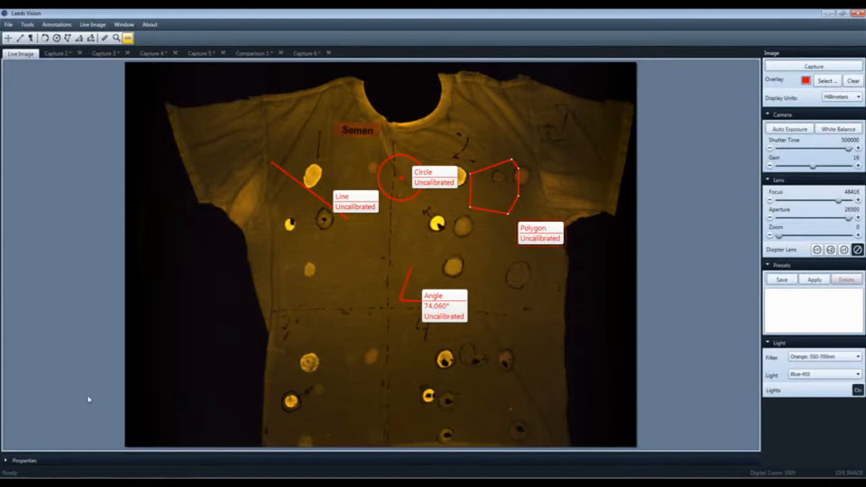
{"action": "mouse_move", "coordinate": [73, 391]}
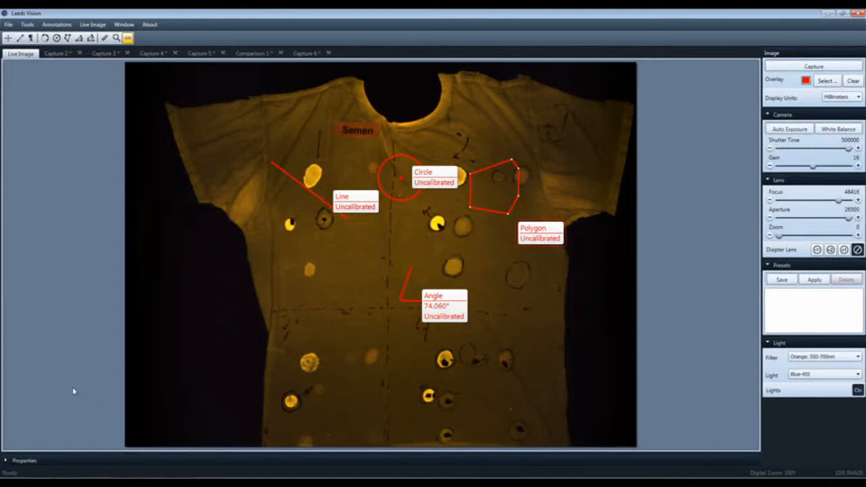
{"action": "mouse_move", "coordinate": [6, 466]}
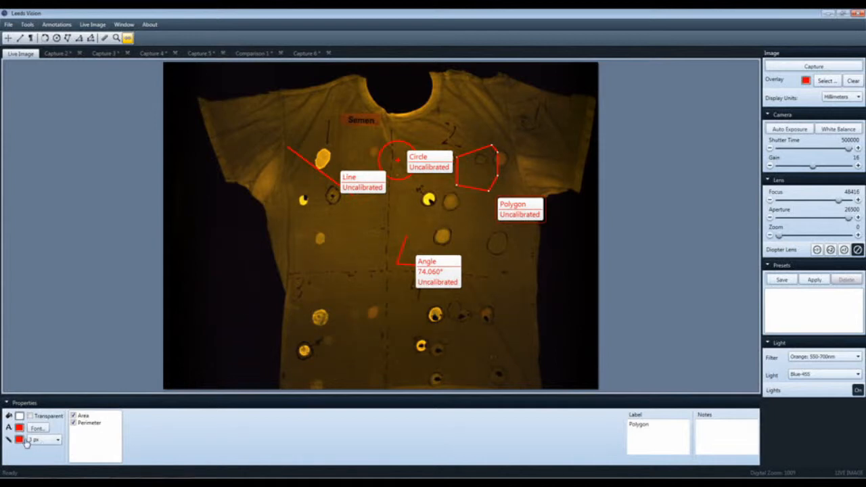
{"action": "mouse_move", "coordinate": [246, 294]}
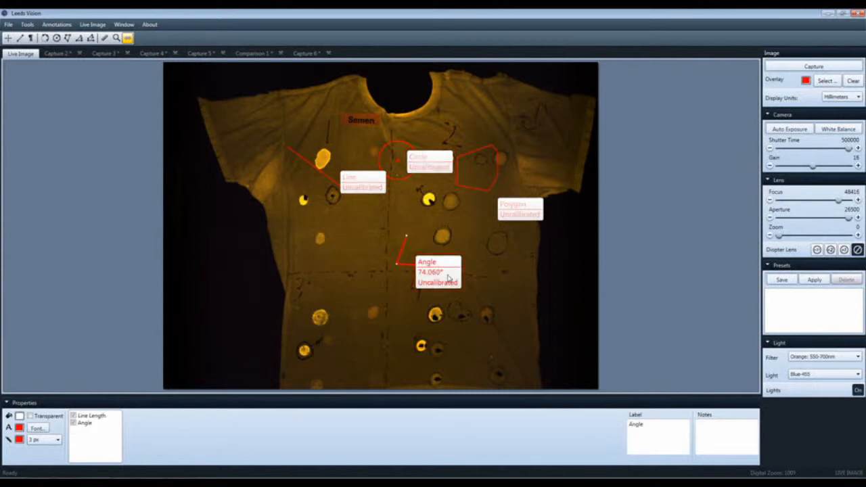
- Remove the Uncalibrated line so the angle label shows only its name and 74.060°
{"action": "left_click", "coordinate": [73, 422]}
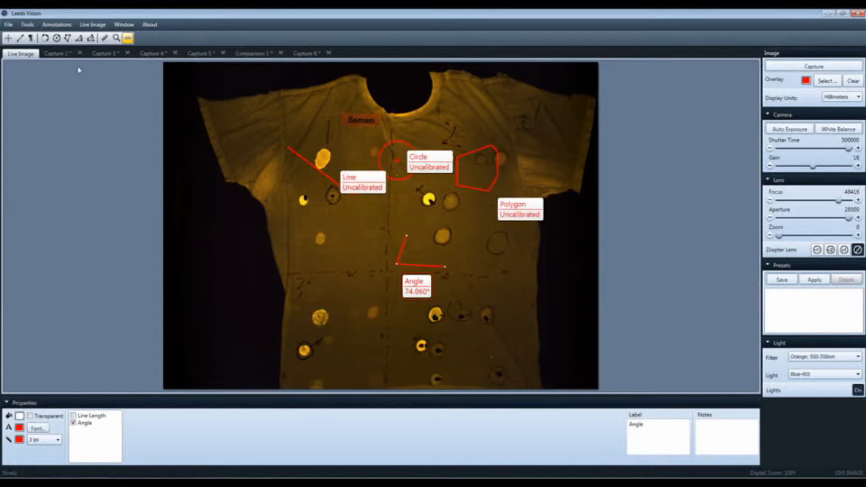
- View Capture 2, the white-light Capture 3 and the orange-filter capture with their recorded settings
{"action": "left_click", "coordinate": [56, 54]}
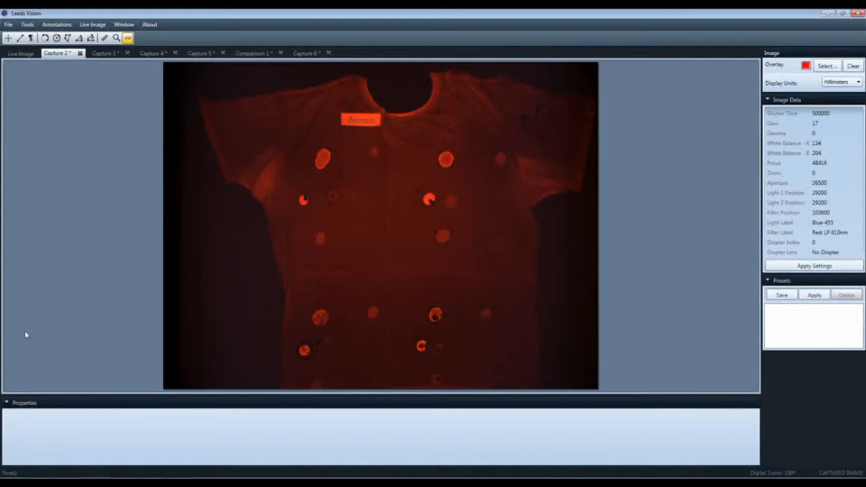
{"action": "left_click", "coordinate": [103, 53]}
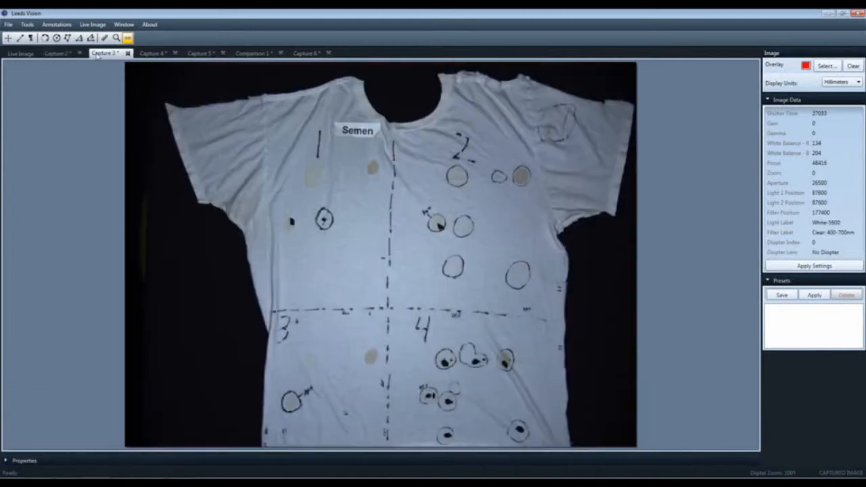
{"action": "left_click", "coordinate": [152, 53]}
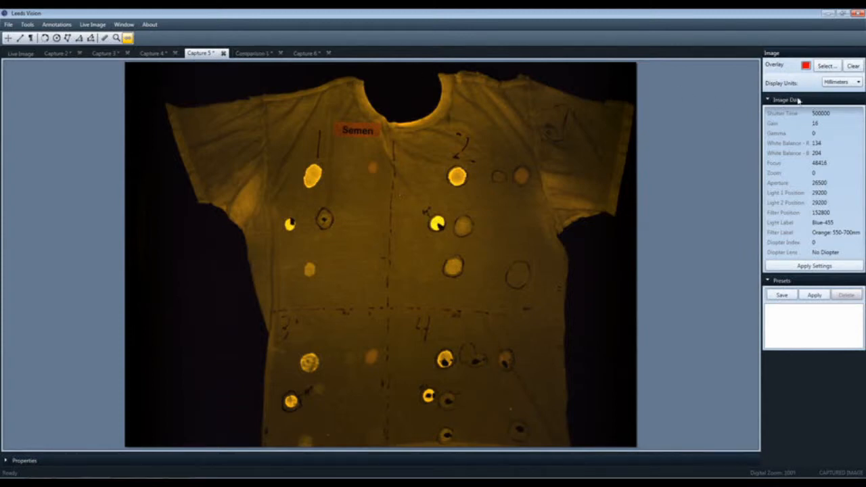
{"action": "mouse_move", "coordinate": [800, 176]}
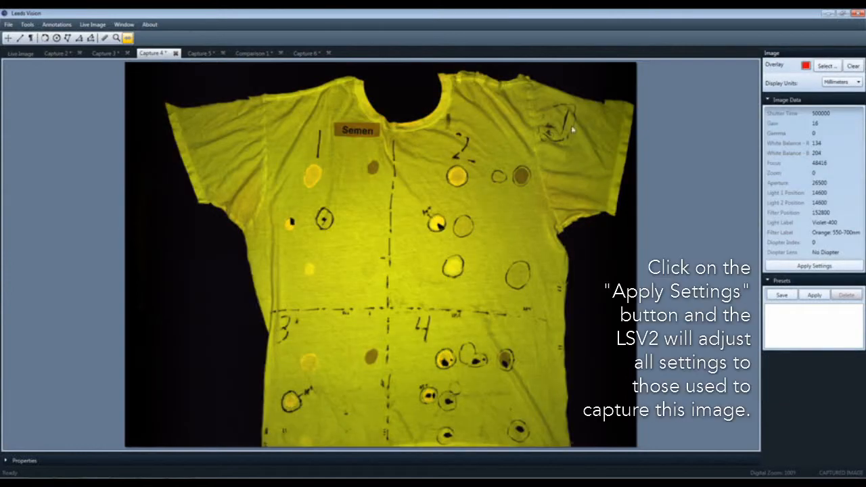
{"action": "mouse_move", "coordinate": [826, 205]}
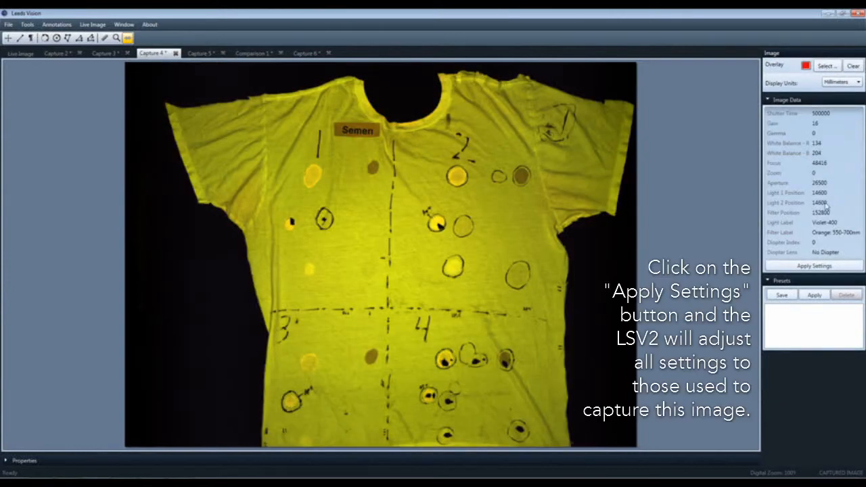
{"action": "mouse_move", "coordinate": [725, 196]}
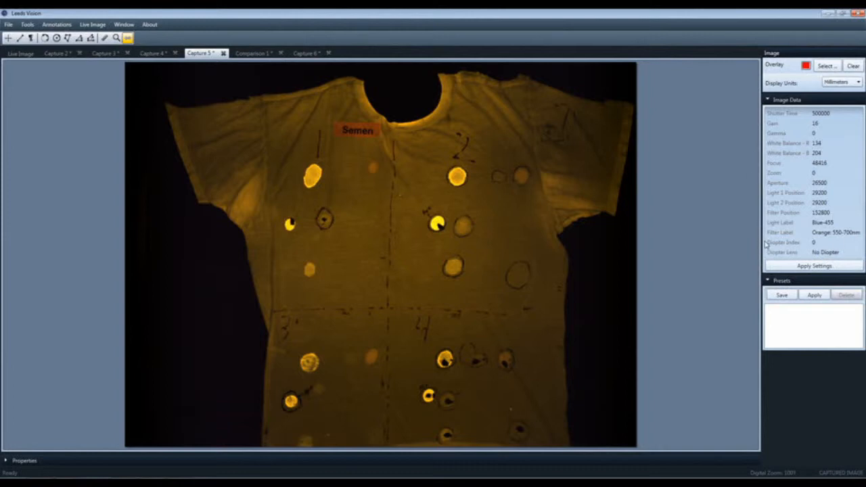
{"action": "mouse_move", "coordinate": [756, 235]}
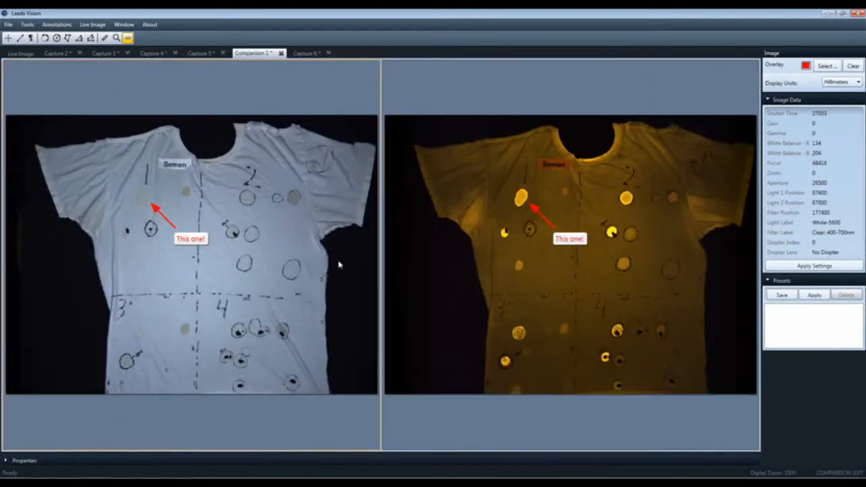
{"action": "mouse_move", "coordinate": [268, 238]}
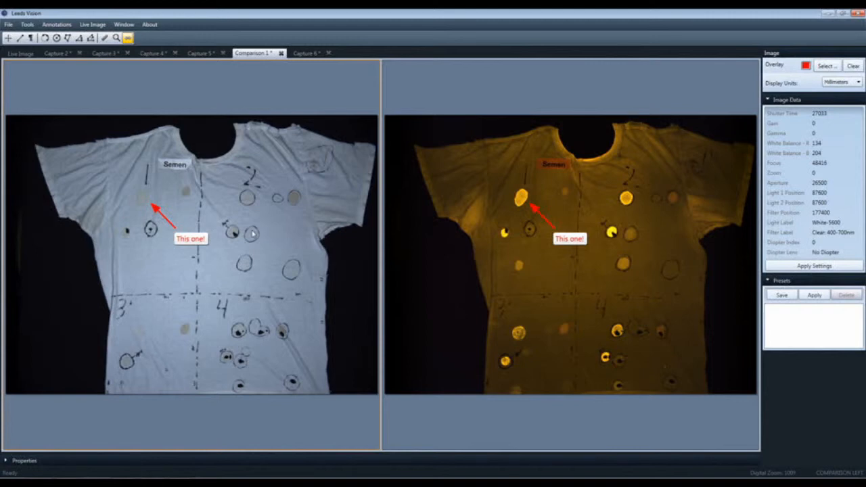
{"action": "mouse_move", "coordinate": [324, 230]}
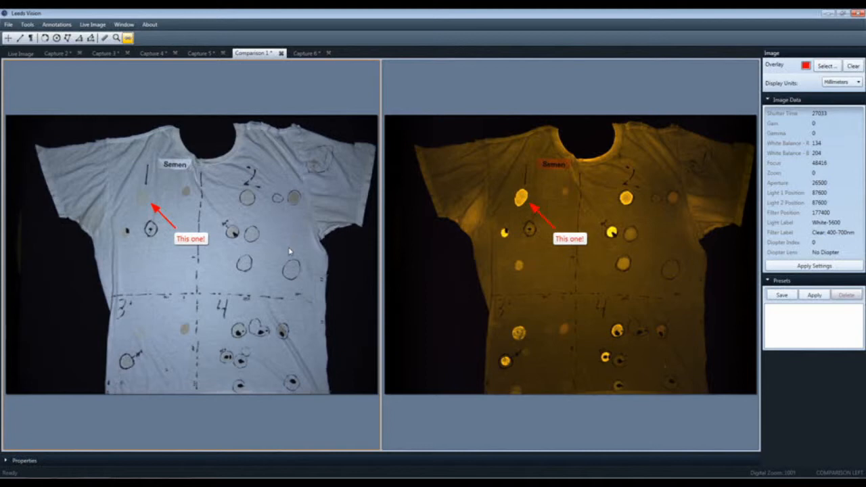
{"action": "mouse_move", "coordinate": [304, 221]}
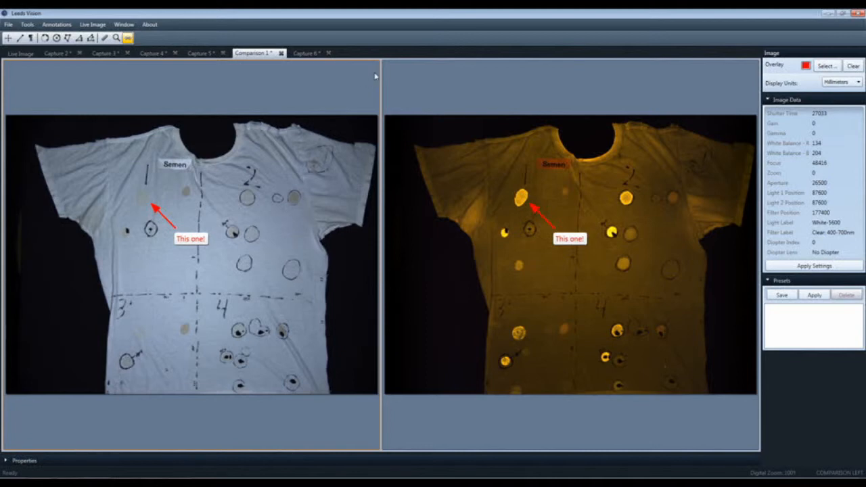
{"action": "mouse_move", "coordinate": [245, 292]}
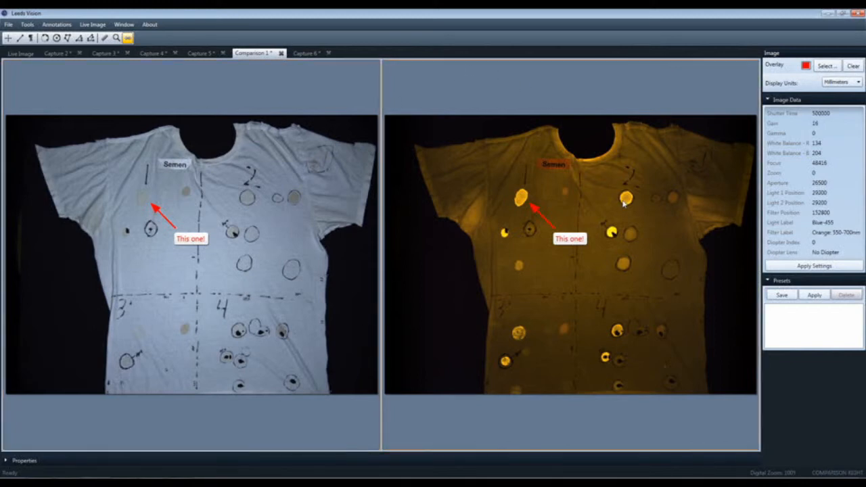
{"action": "mouse_move", "coordinate": [844, 227]}
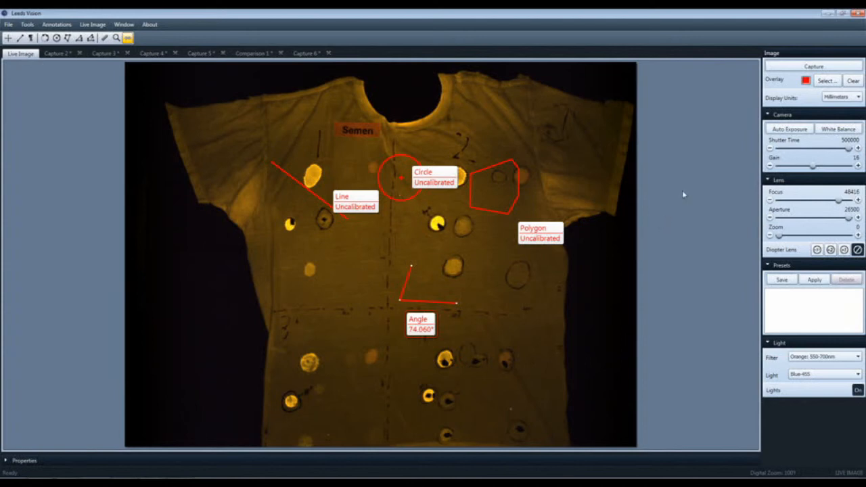
{"action": "mouse_move", "coordinate": [668, 188]}
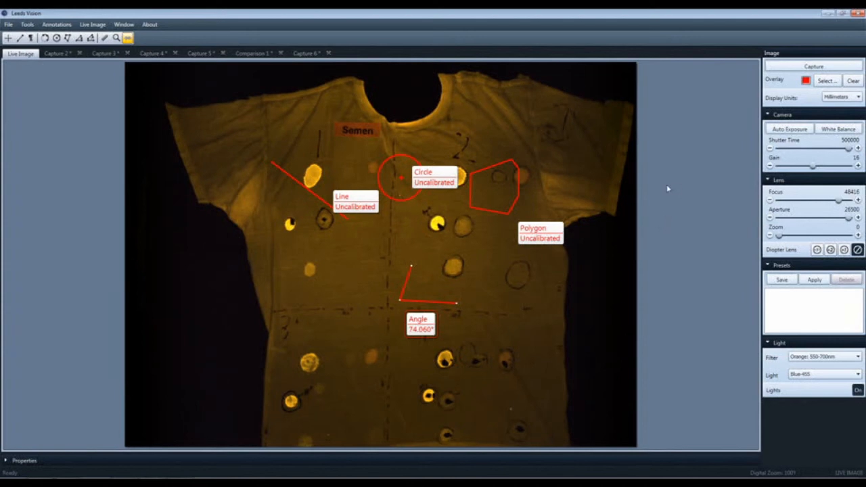